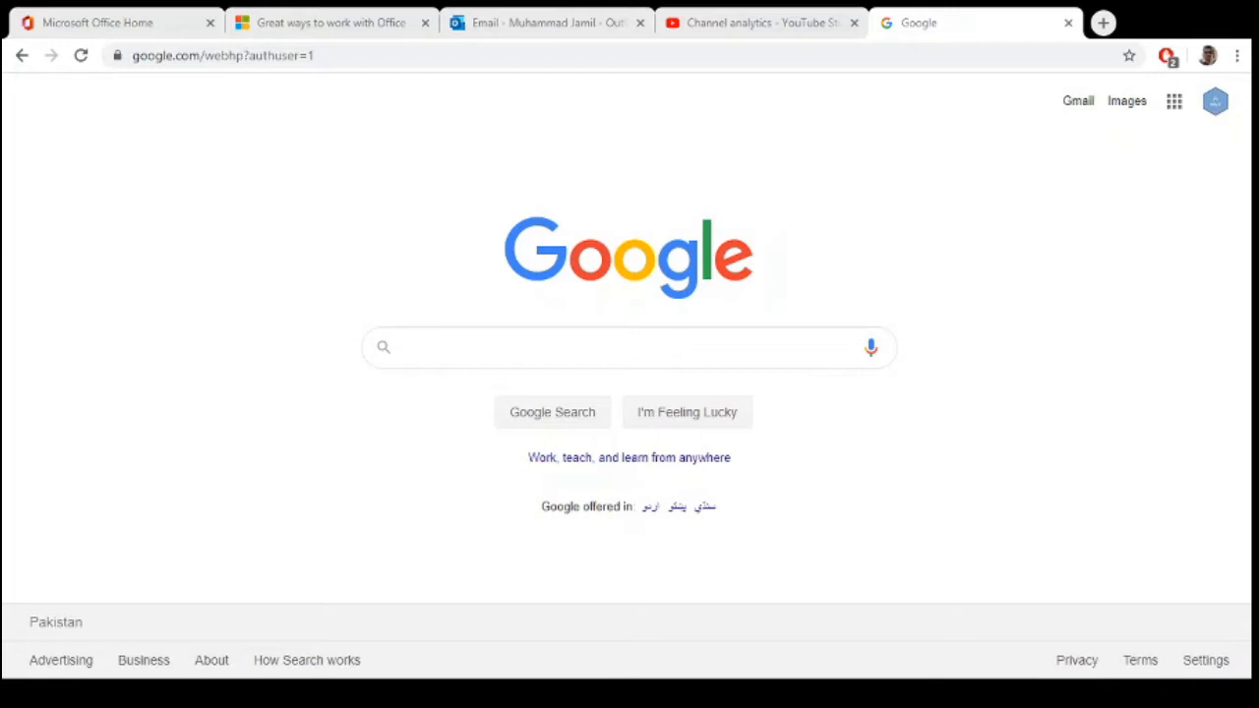
Step: Launch Google Calendar from the Google apps grid, landing on the week of 26 April – 2 May 2020
left_click(629, 346)
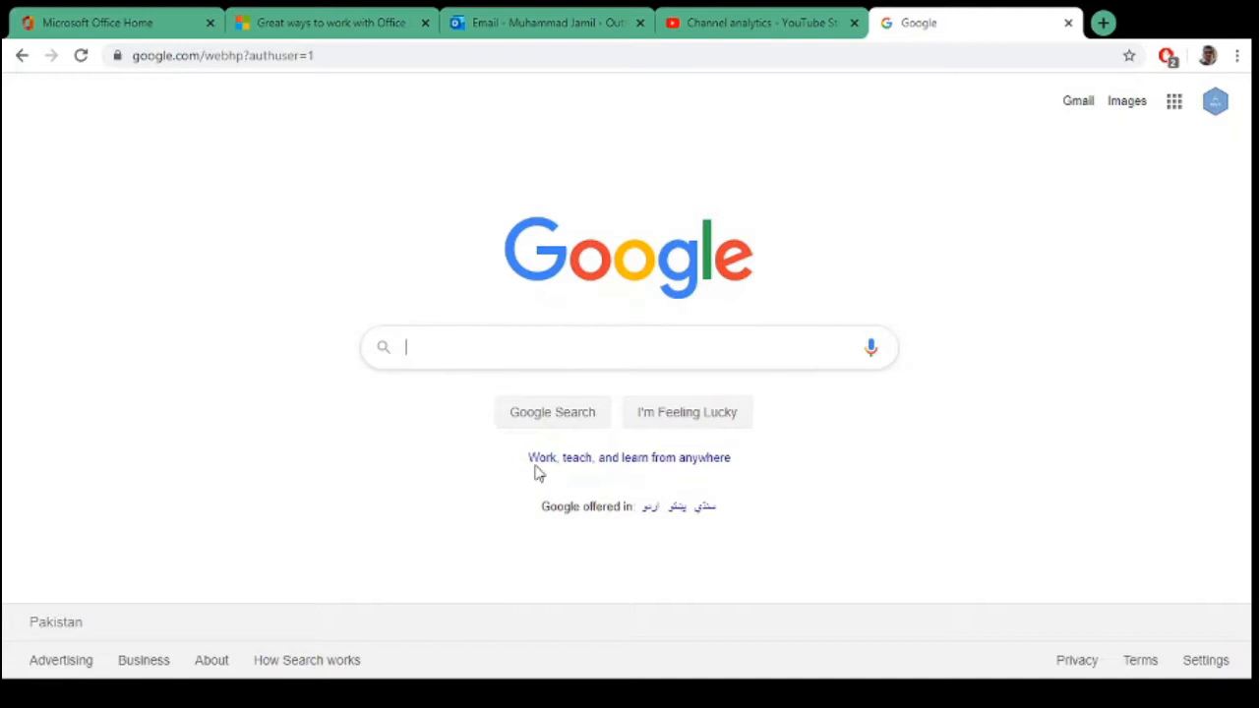
mouse_move(1054, 255)
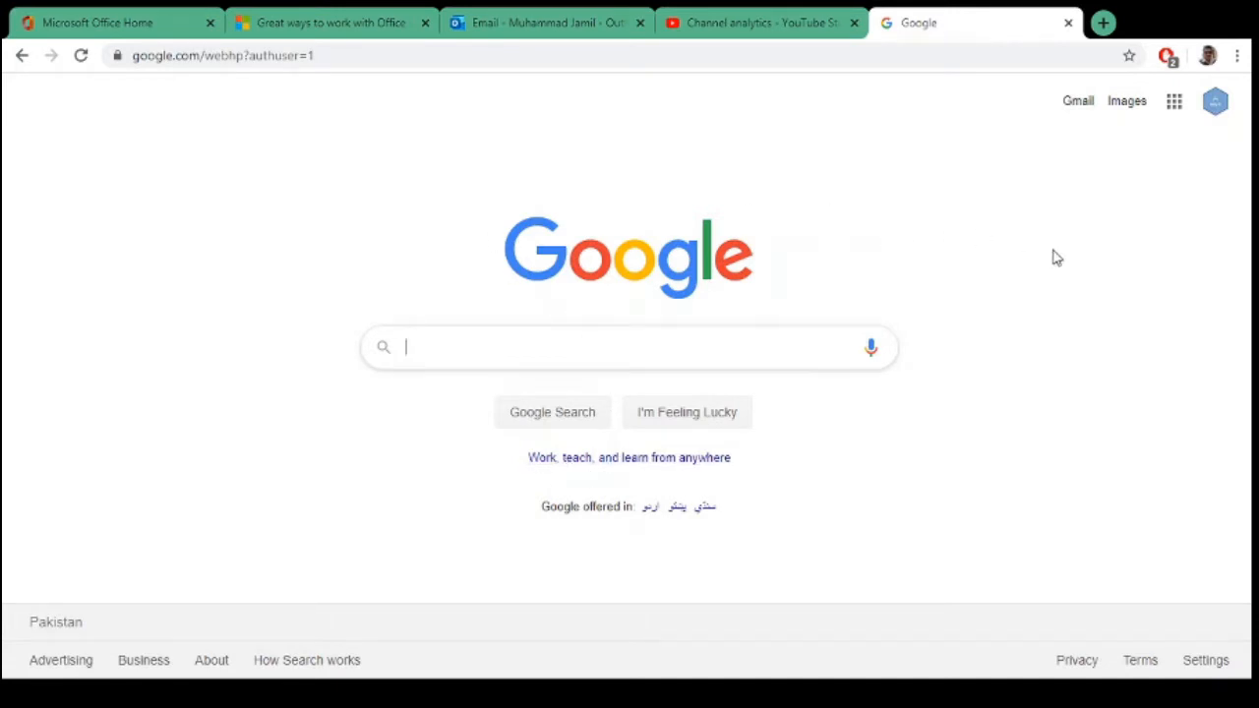
left_click(1172, 102)
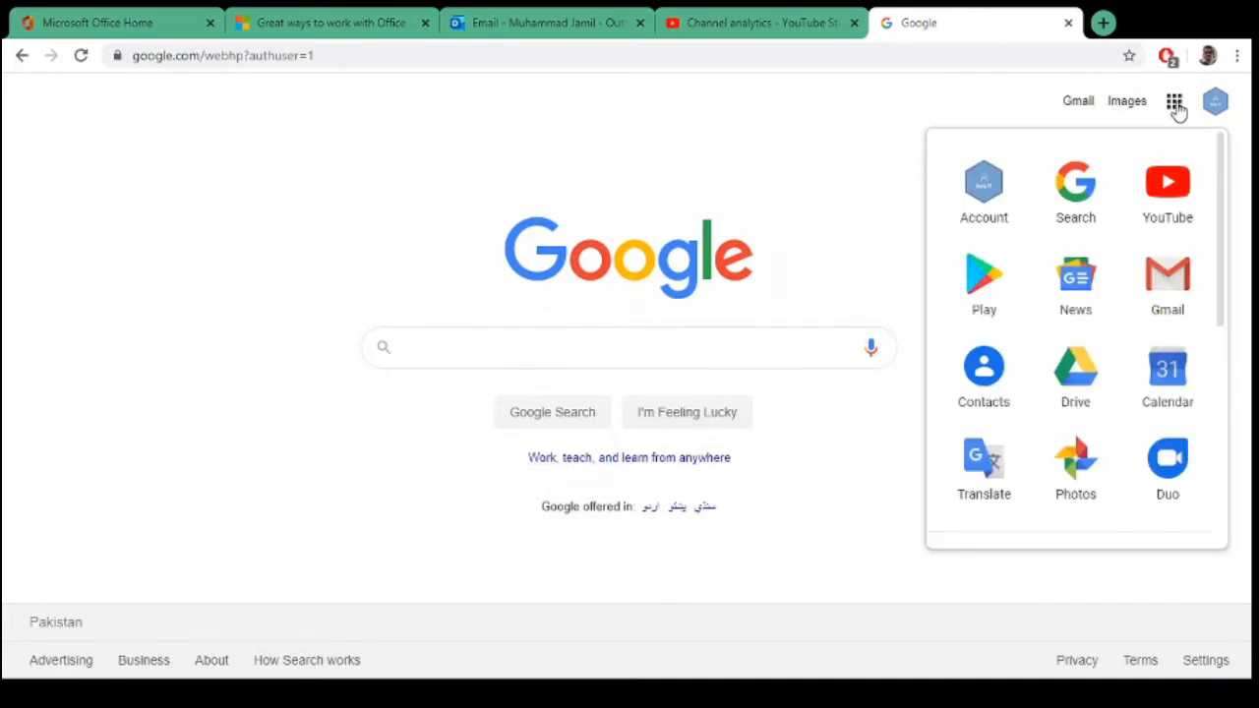
left_click(1164, 373)
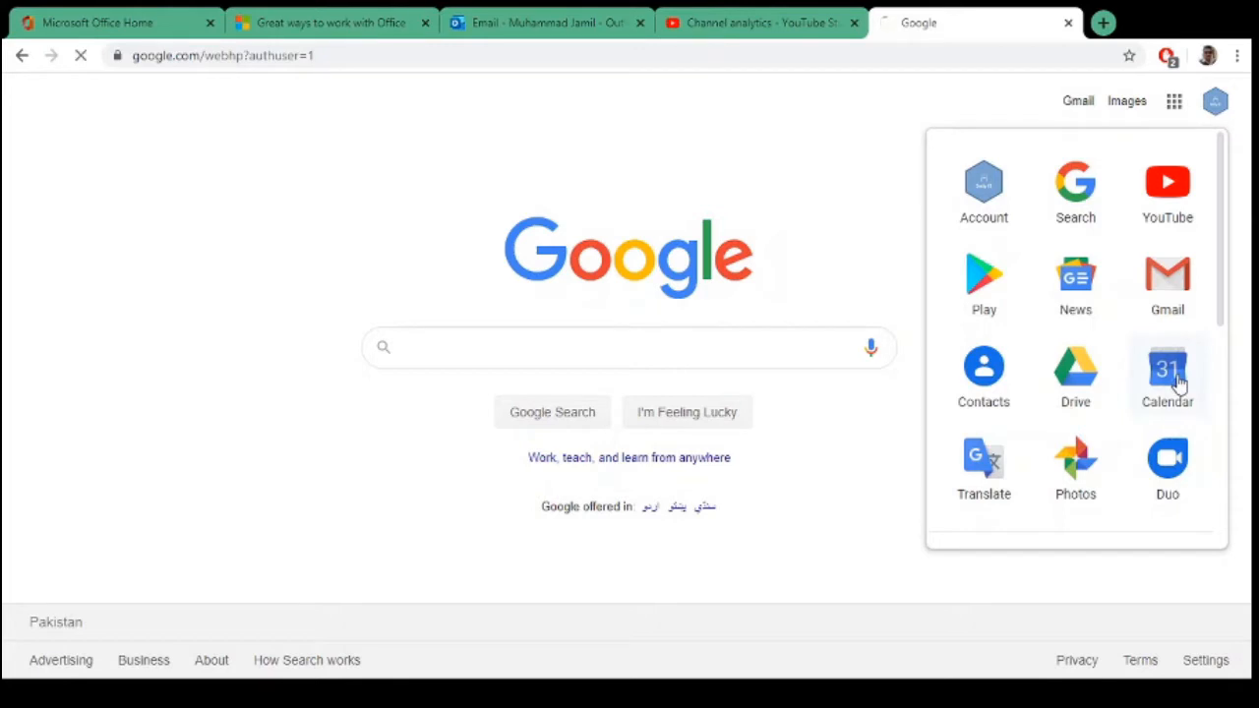
left_click(1166, 370)
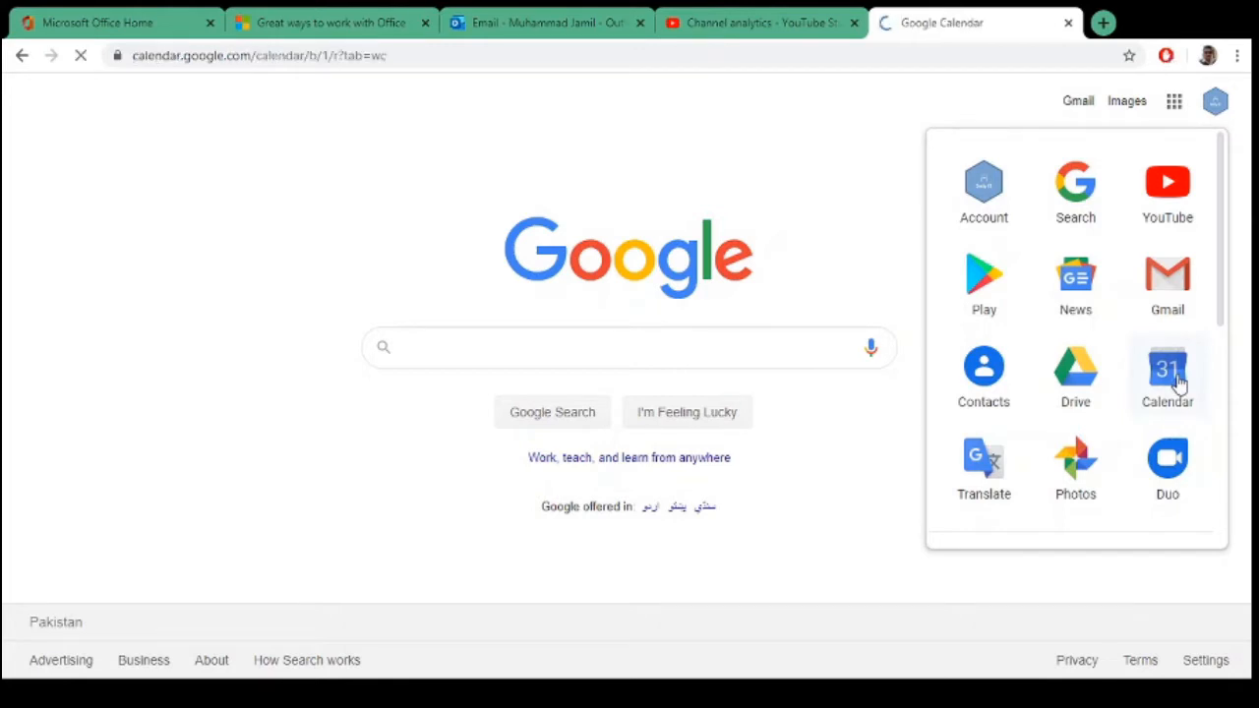
left_click(1166, 370)
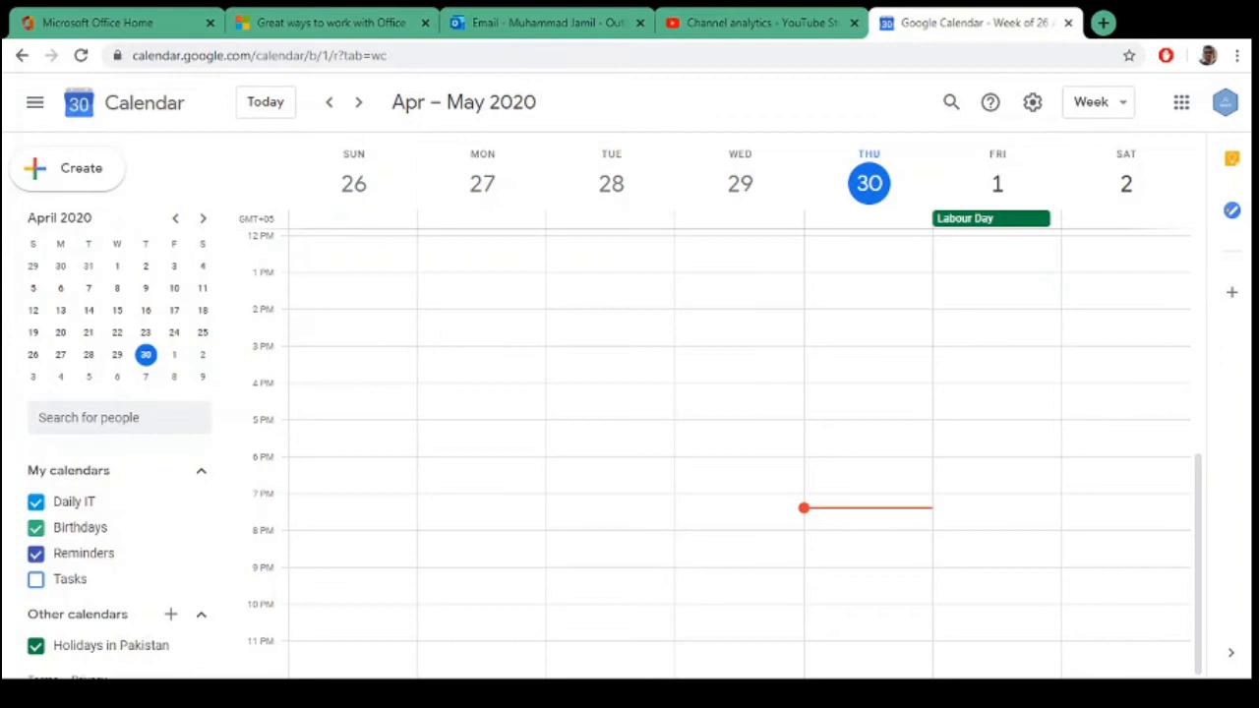
mouse_move(1030, 102)
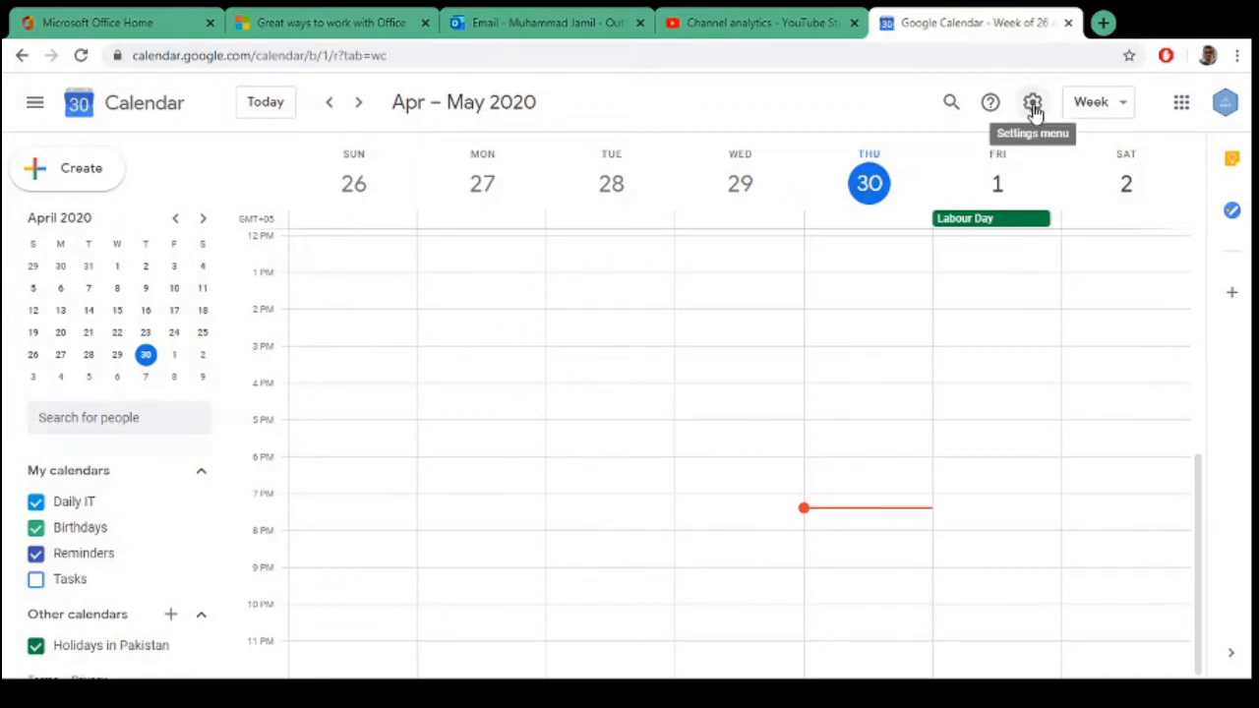
Step: Reach the calendar's Settings page from the gear menu
left_click(1032, 102)
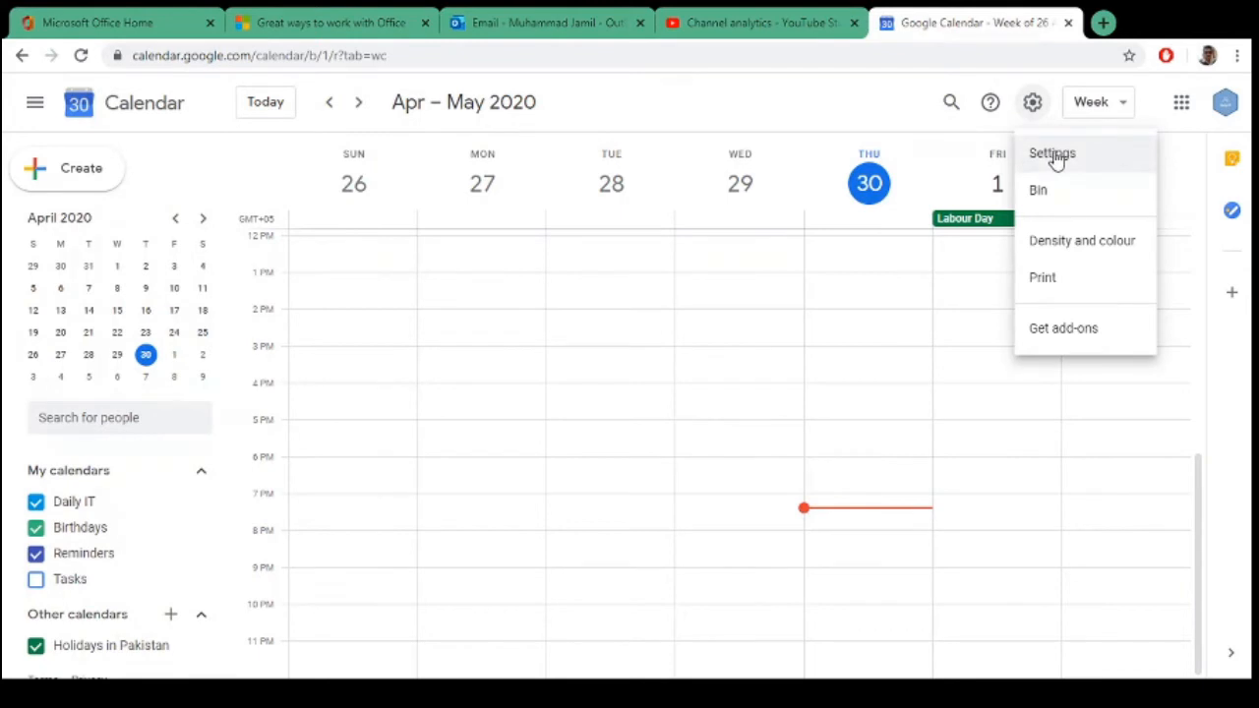
left_click(1050, 154)
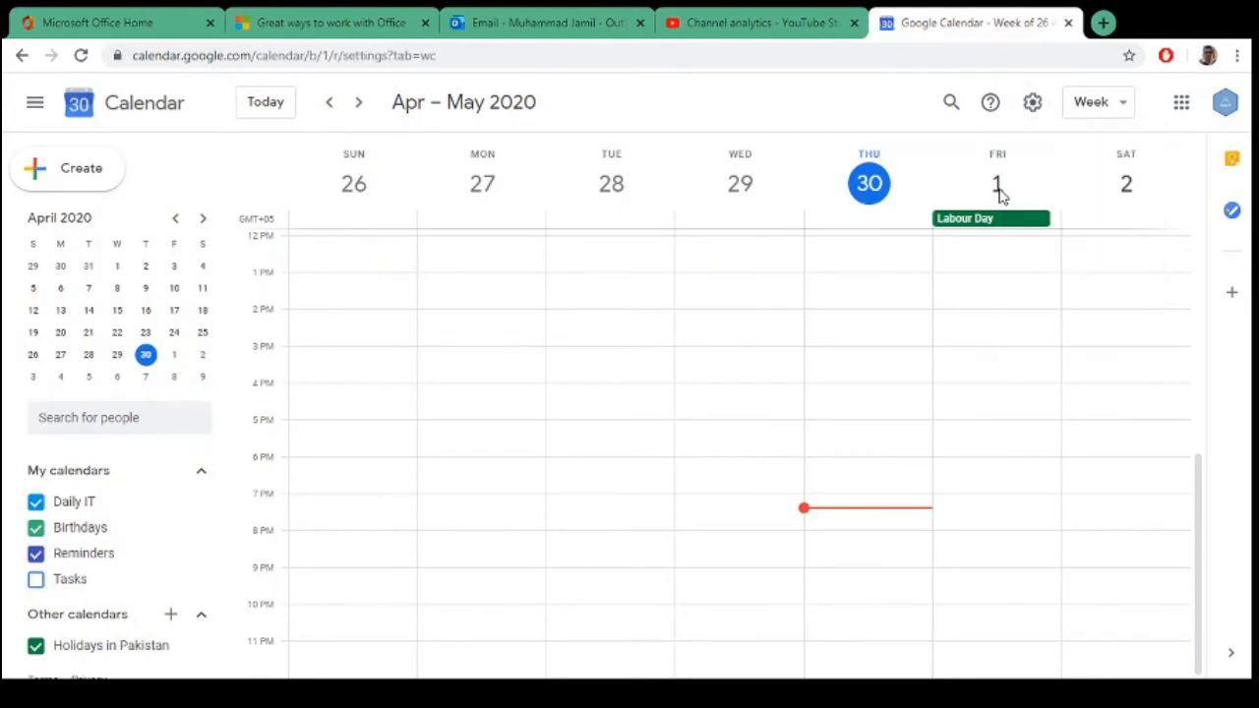
left_click(1030, 102)
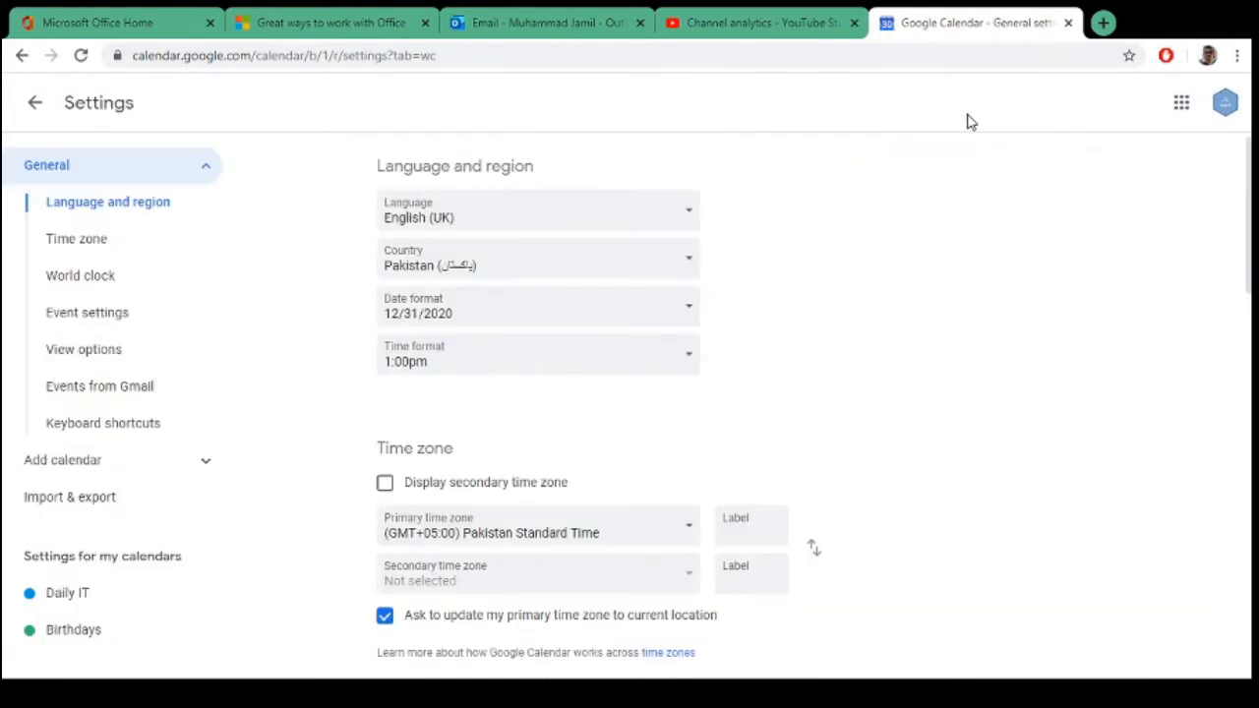
mouse_move(683, 326)
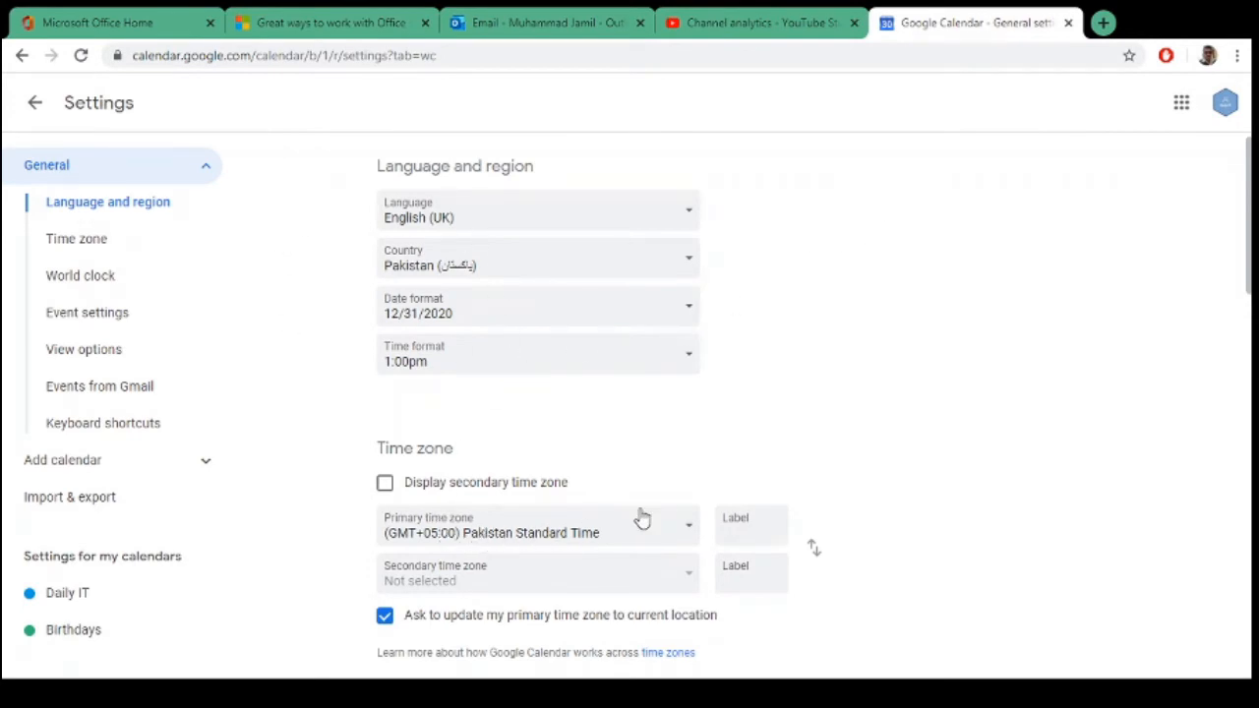
scroll("down", 3)
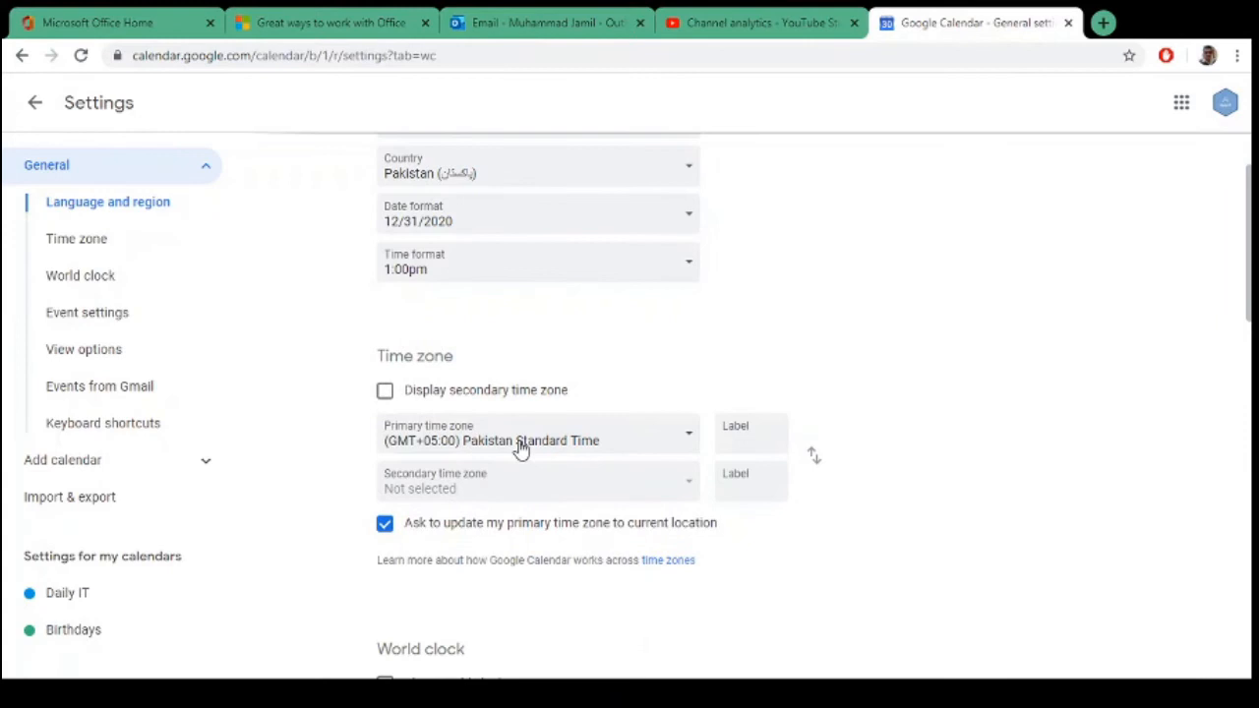
mouse_move(504, 449)
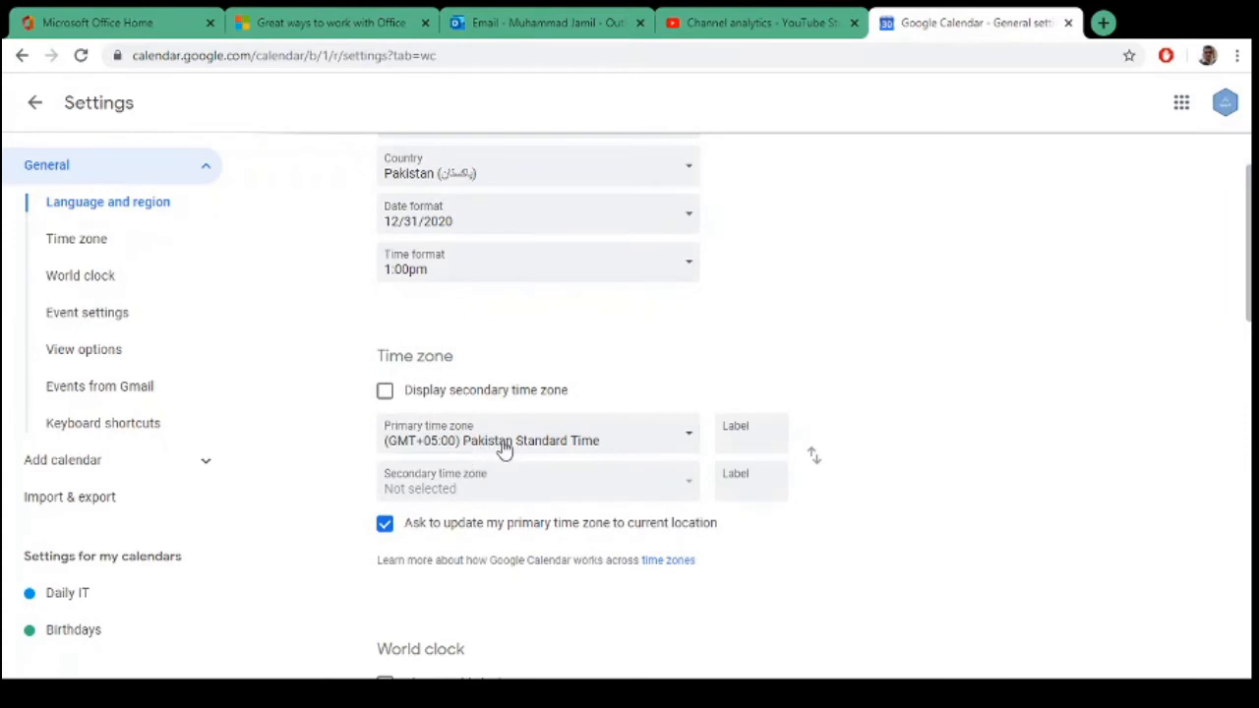
mouse_move(566, 448)
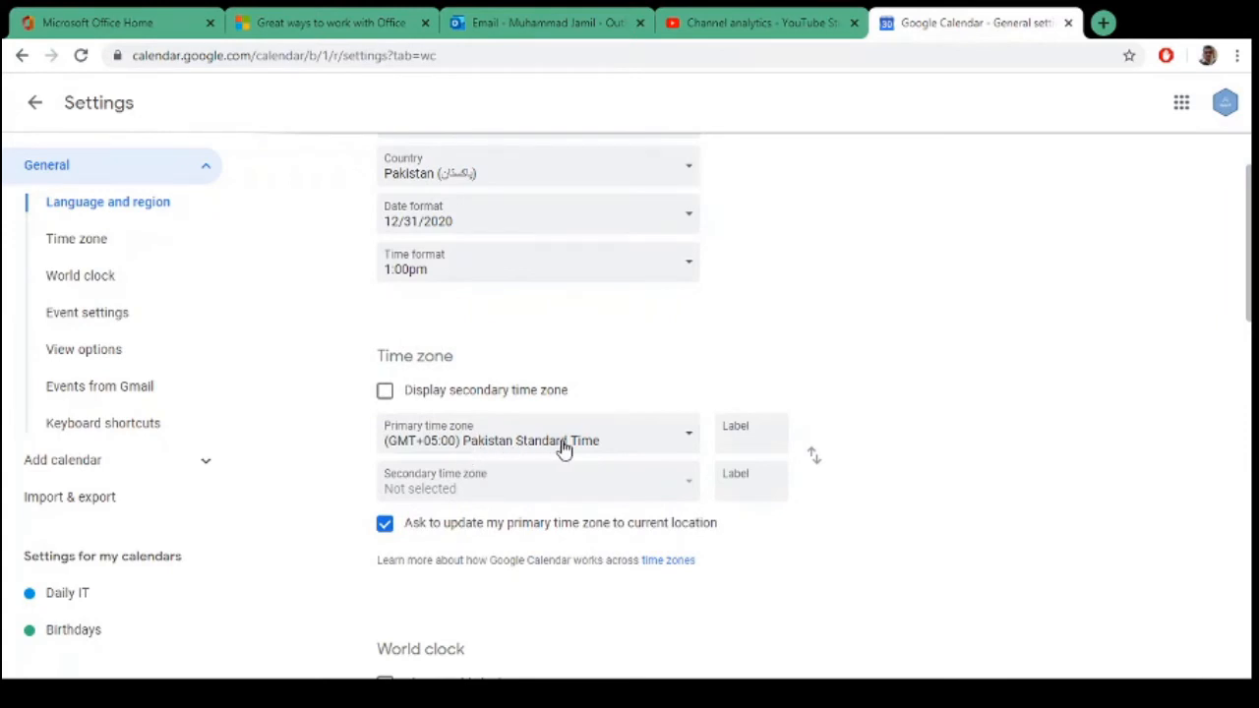
mouse_move(472, 448)
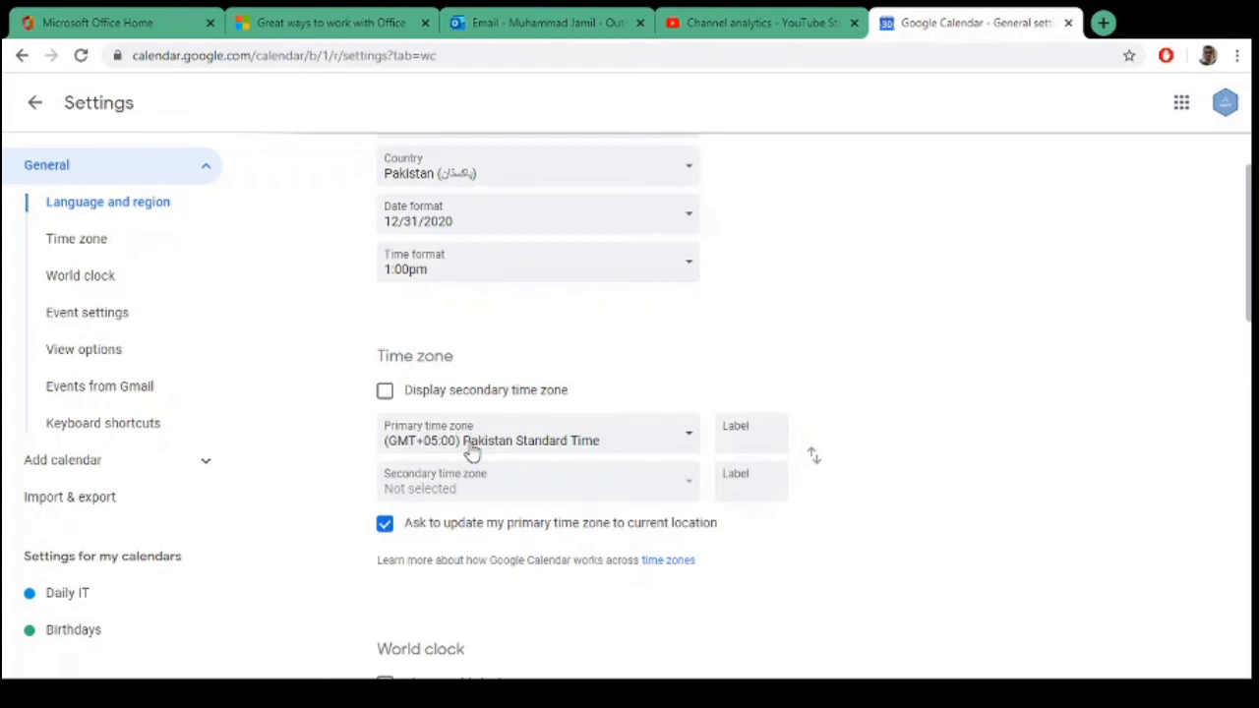
mouse_move(511, 452)
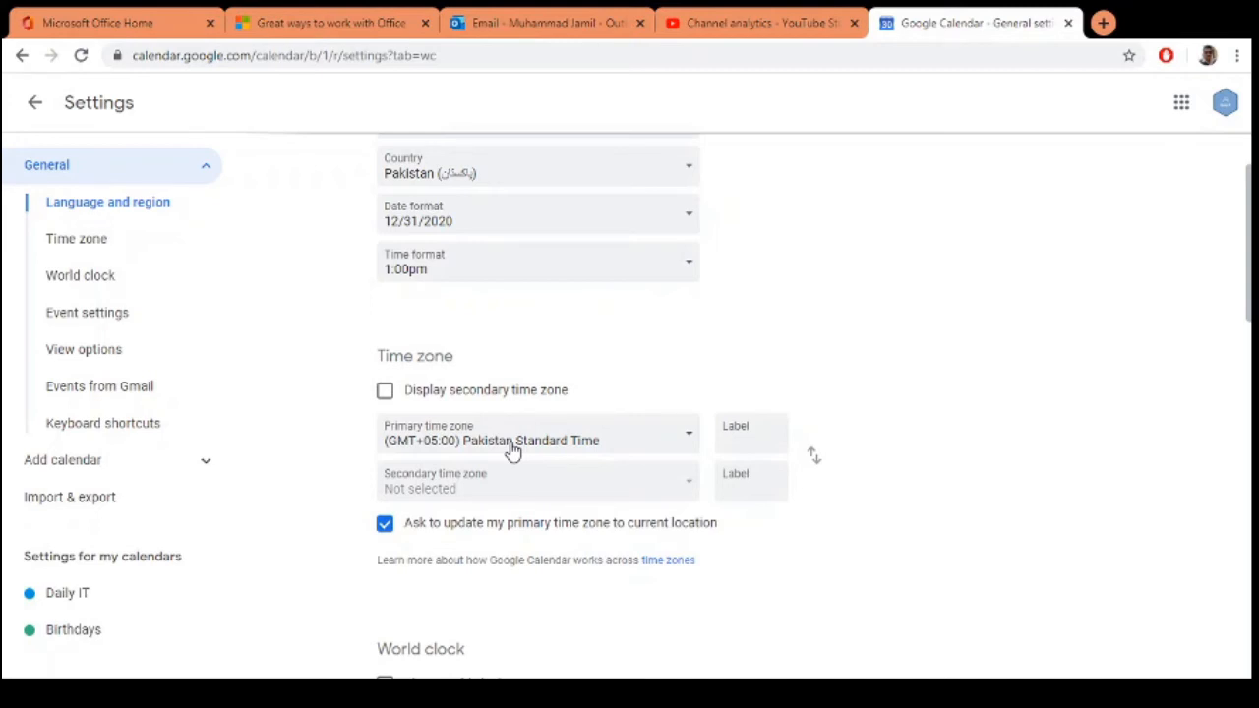
Step: Switch the primary time zone from Pakistan Standard Time to (GMT+04:00) Gulf Standard Time and dismiss the saved notice
left_click(535, 434)
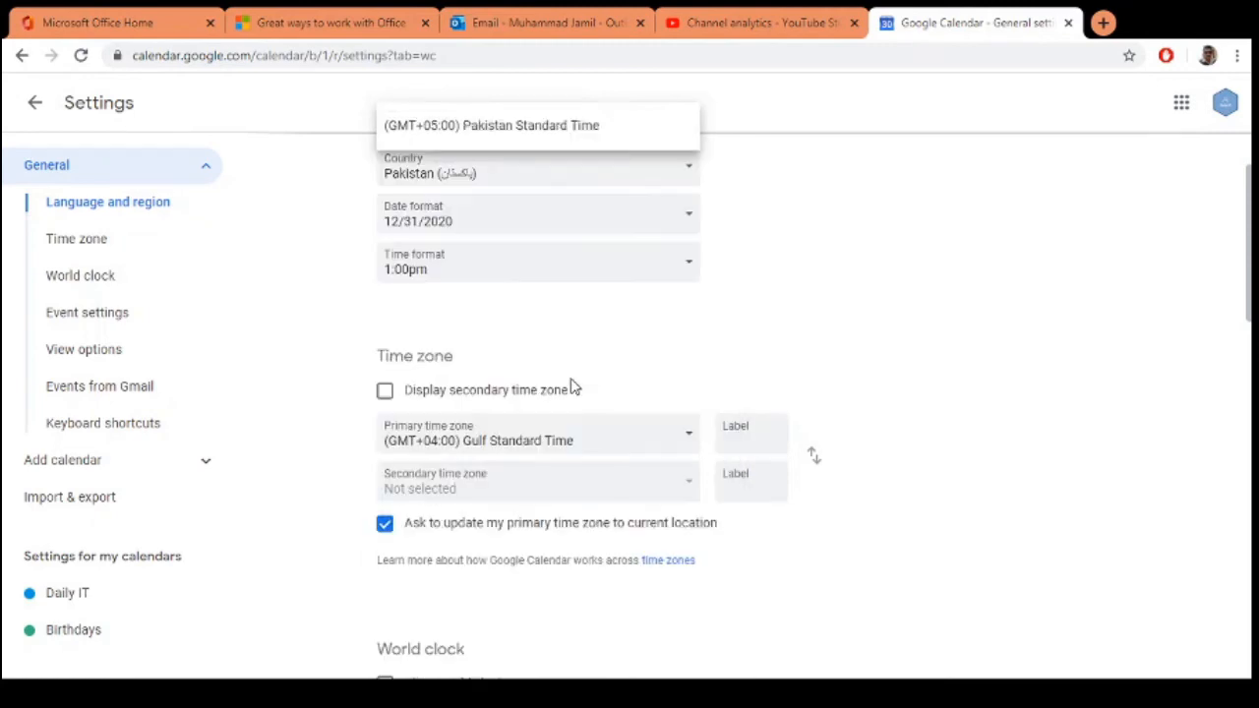
mouse_move(877, 454)
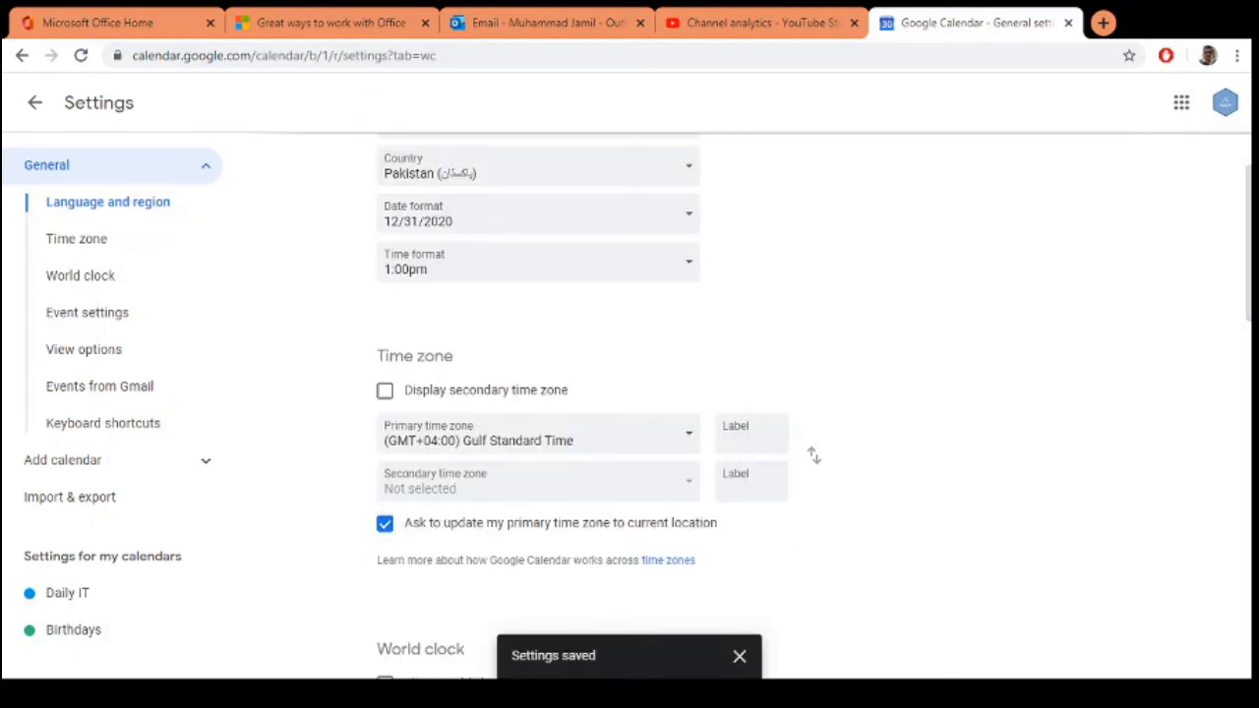
left_click(740, 657)
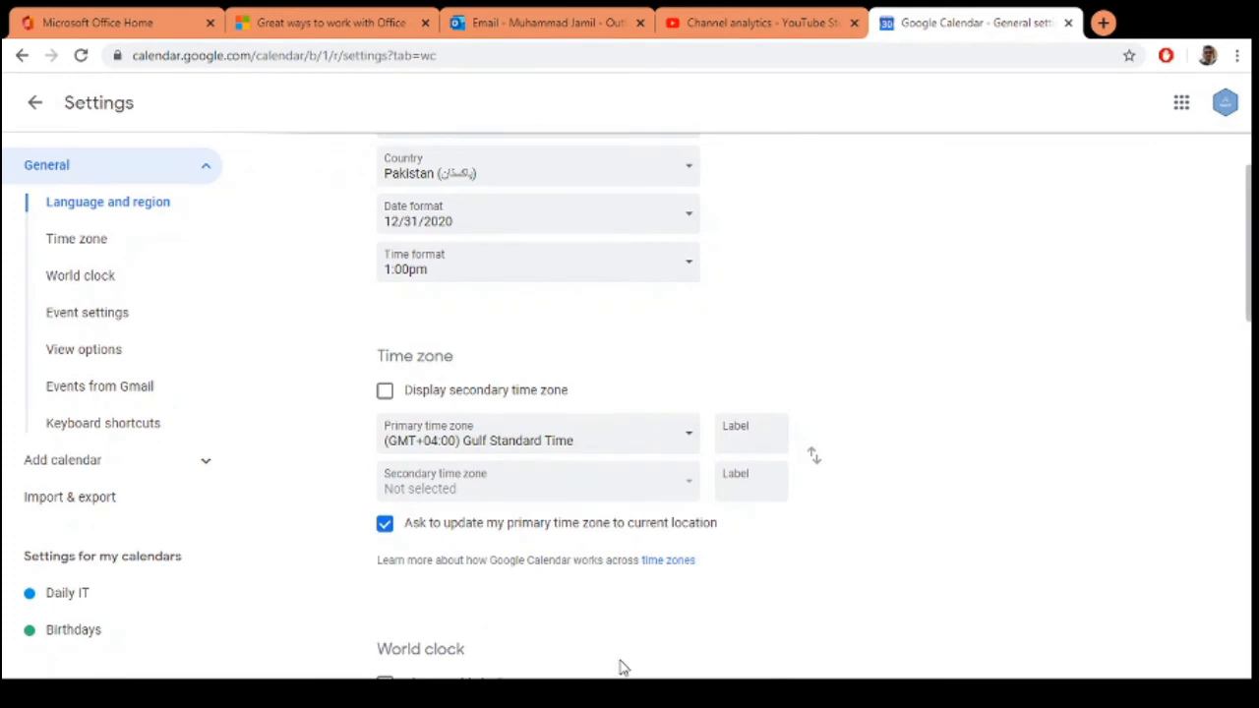
mouse_move(574, 466)
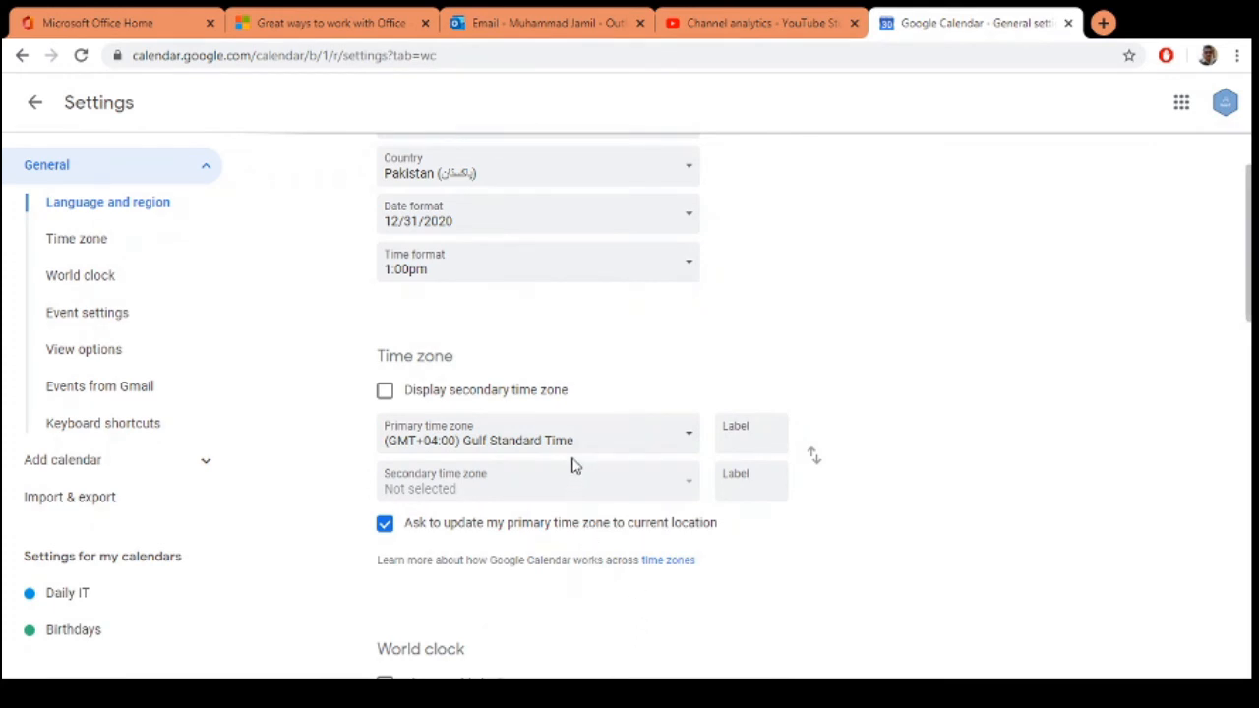
mouse_move(963, 377)
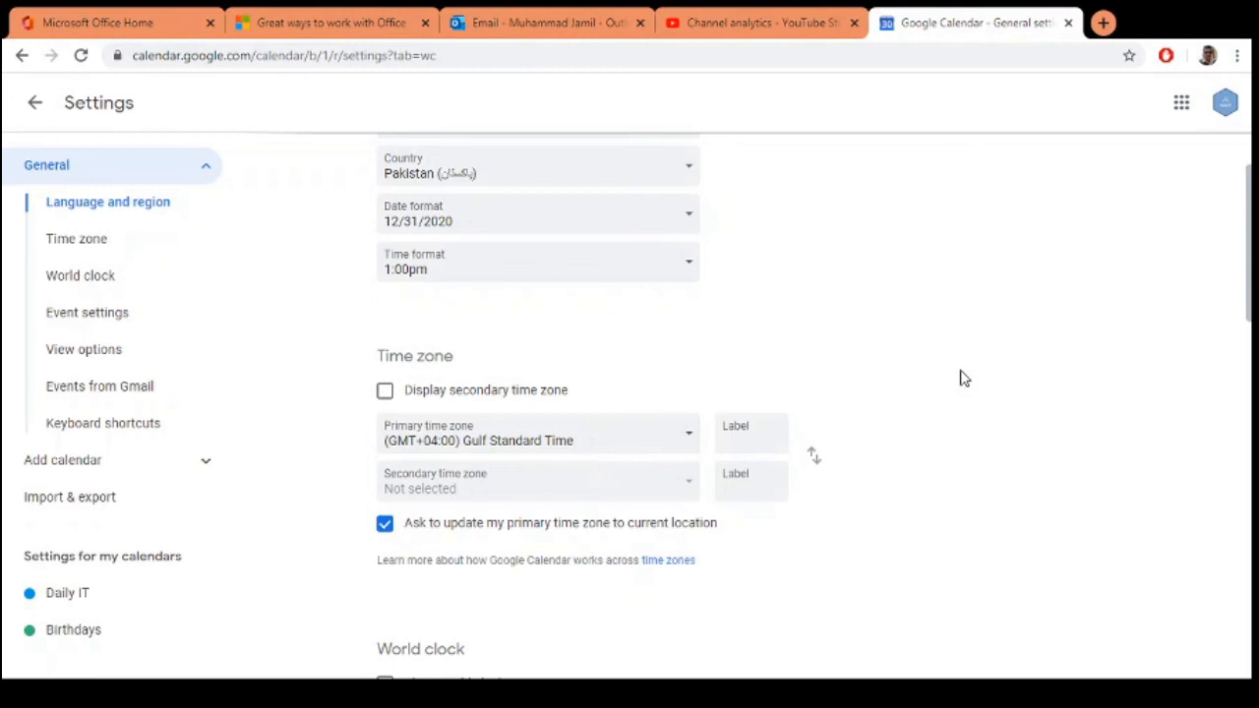
mouse_move(942, 378)
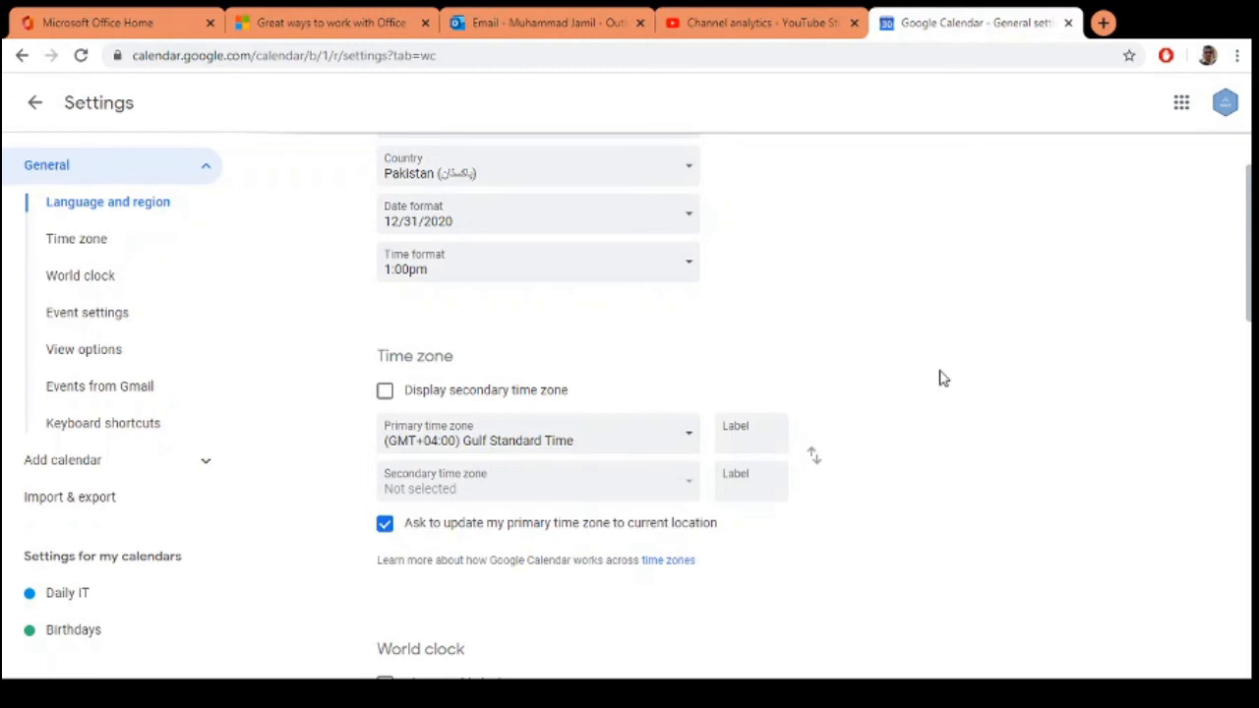